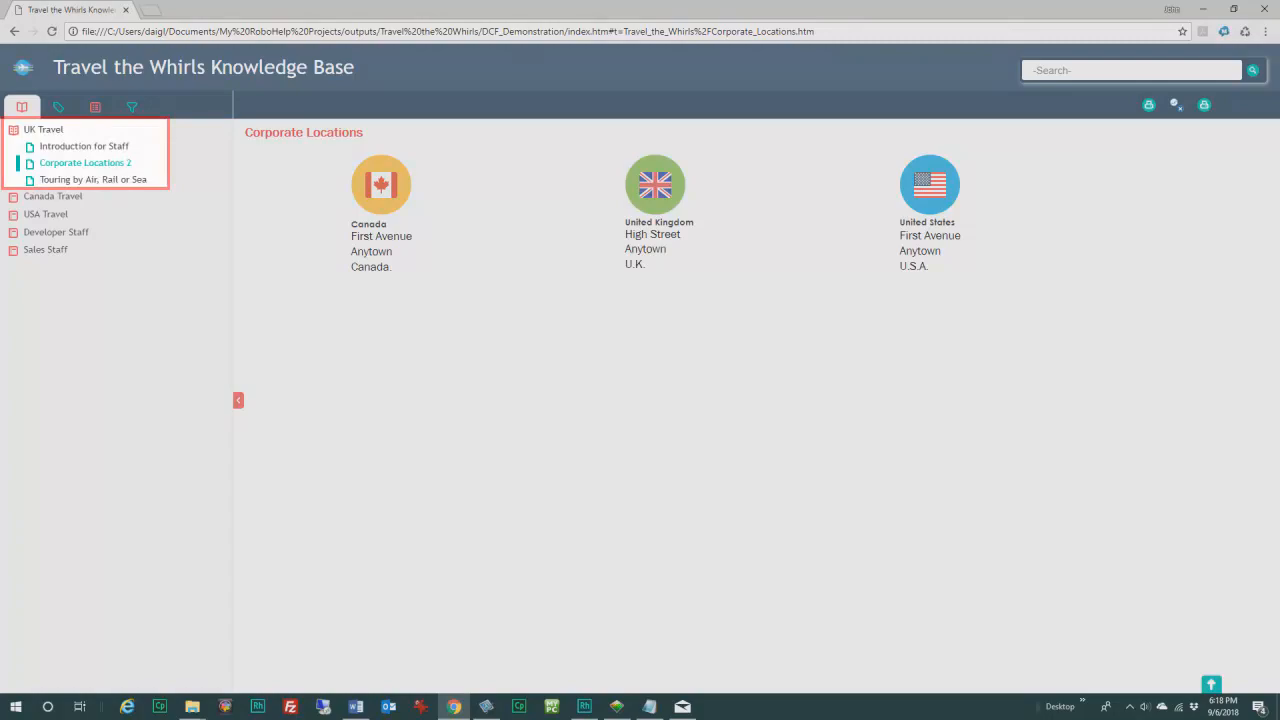
- Show the Country filter checkboxes in the help's left navigation pane
click(46, 214)
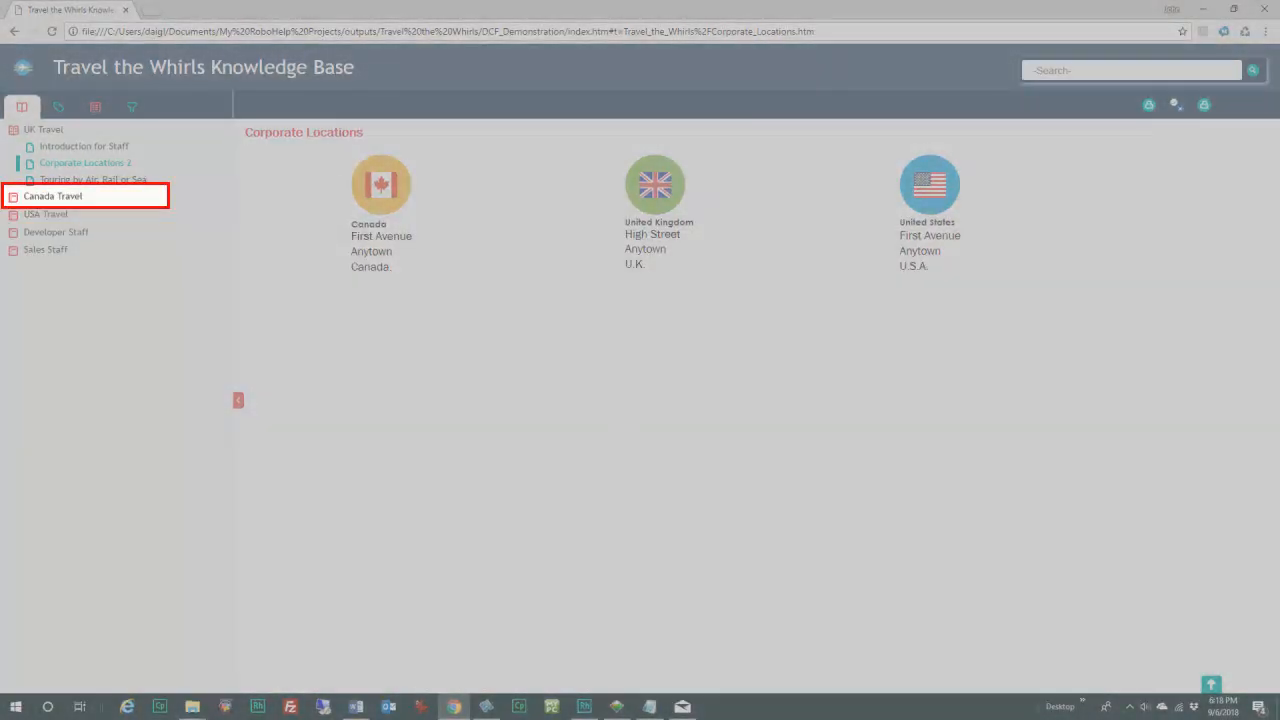
click(132, 108)
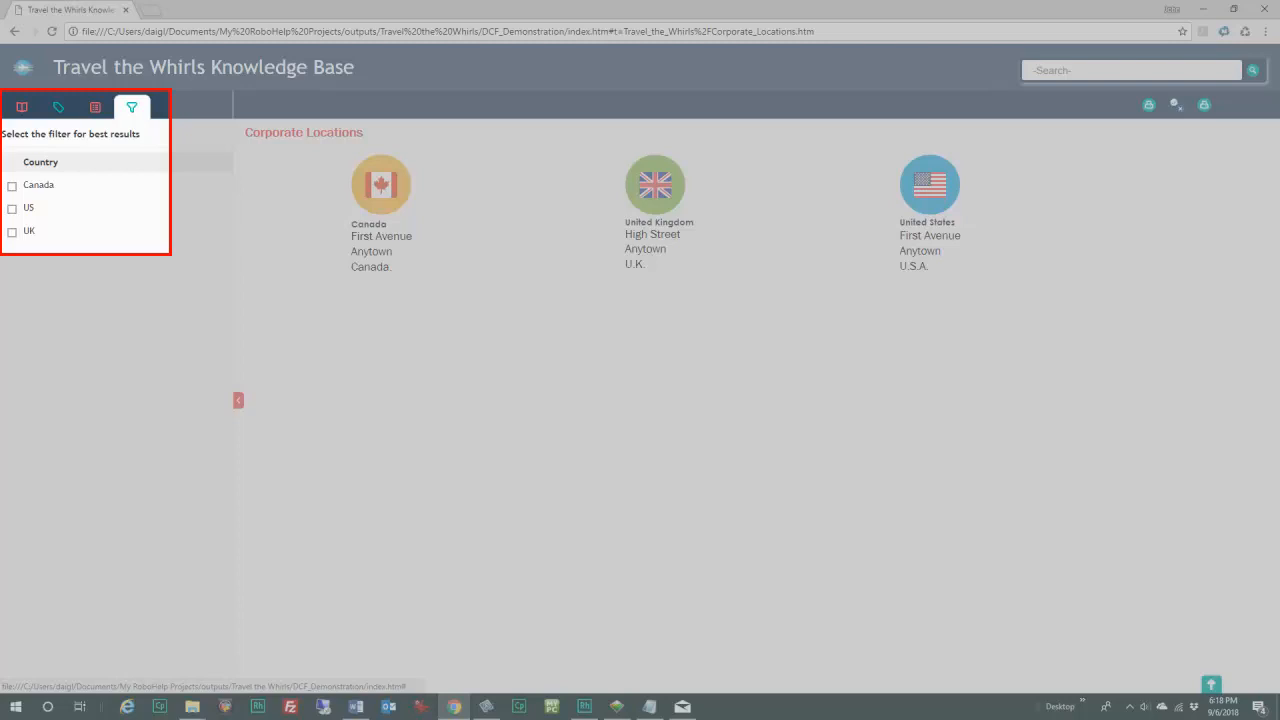
- Check Canada, US and UK in the filter, then view Canada Travel in the contents
click(12, 184)
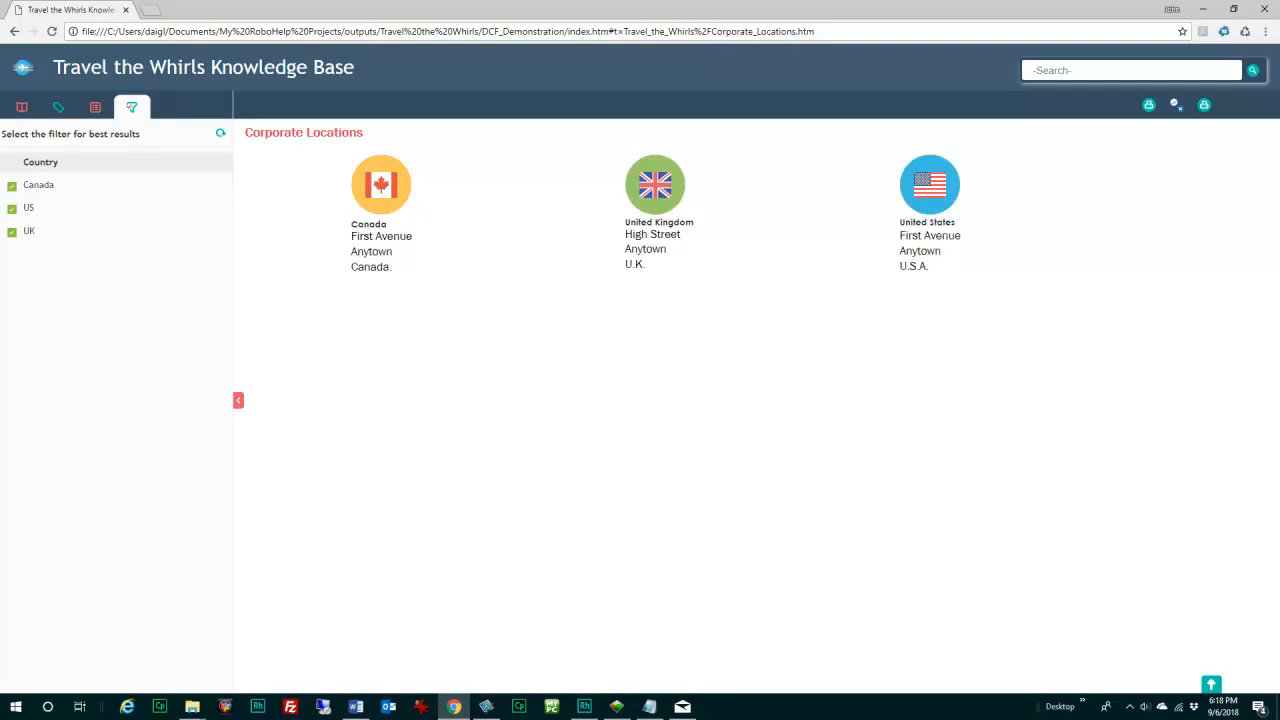
click(20, 108)
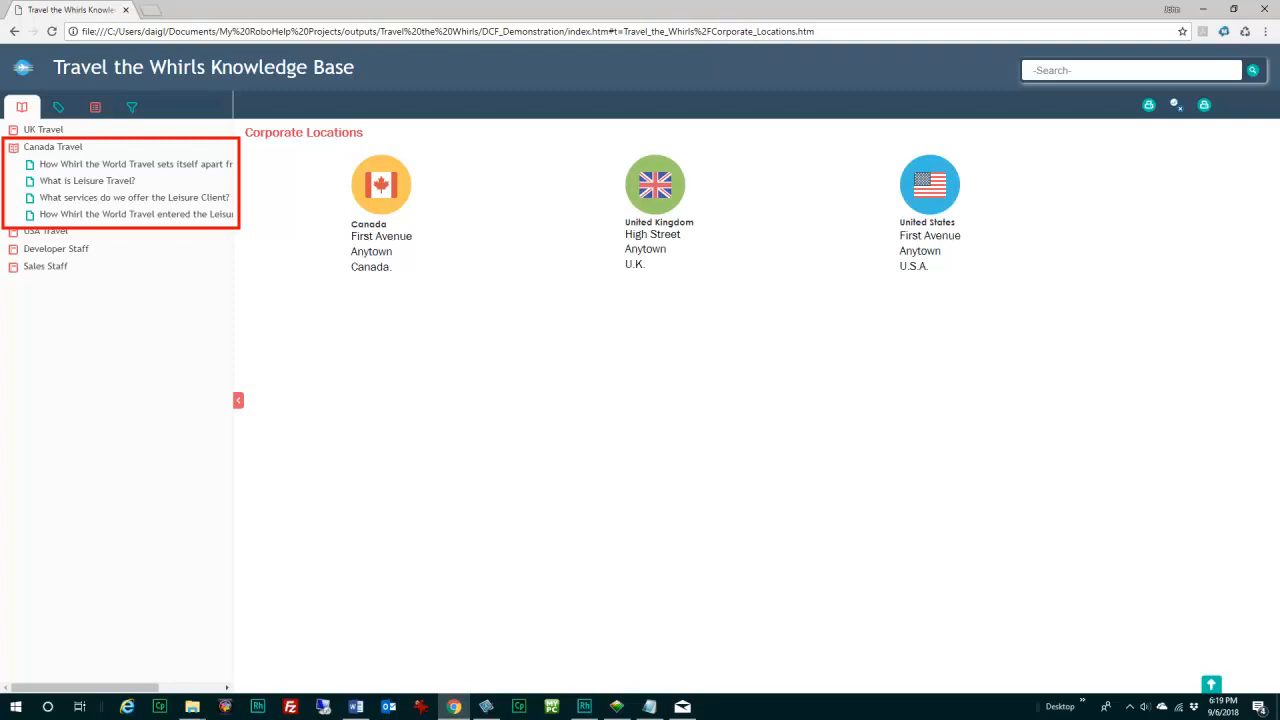
- Filter to Canada only so just the Canada location and Canada Travel topics remain
click(12, 184)
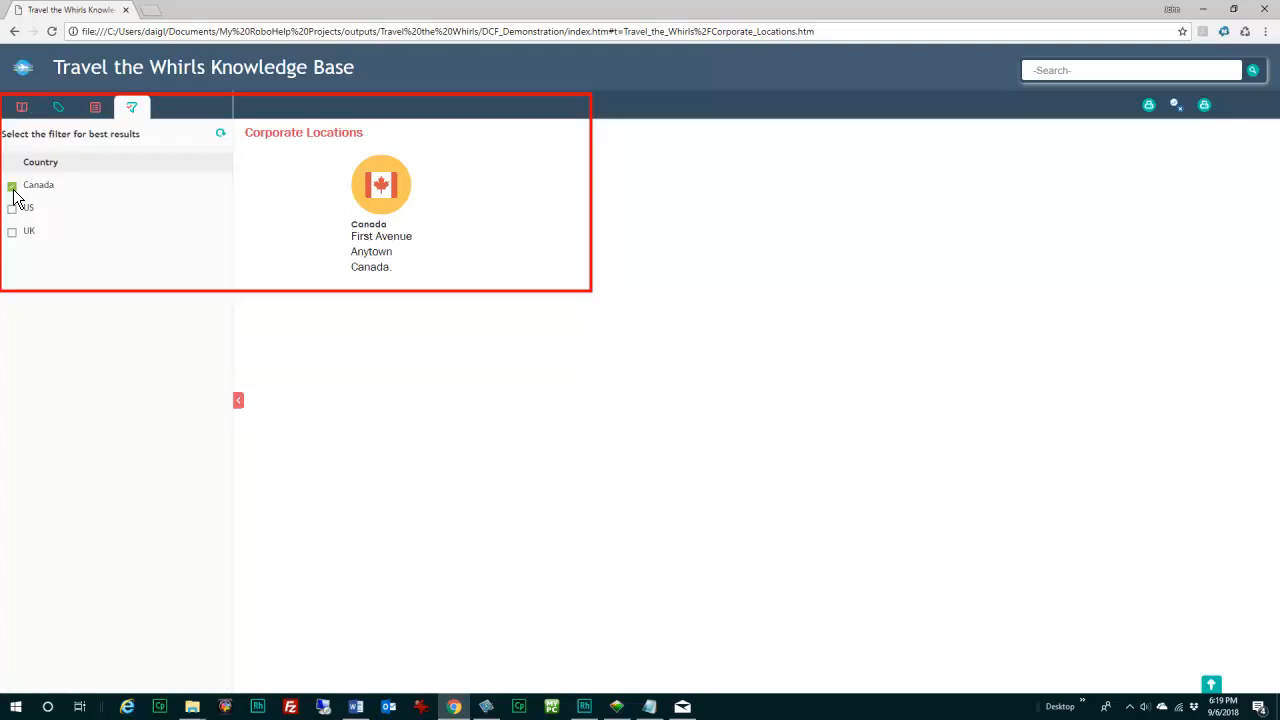
click(20, 108)
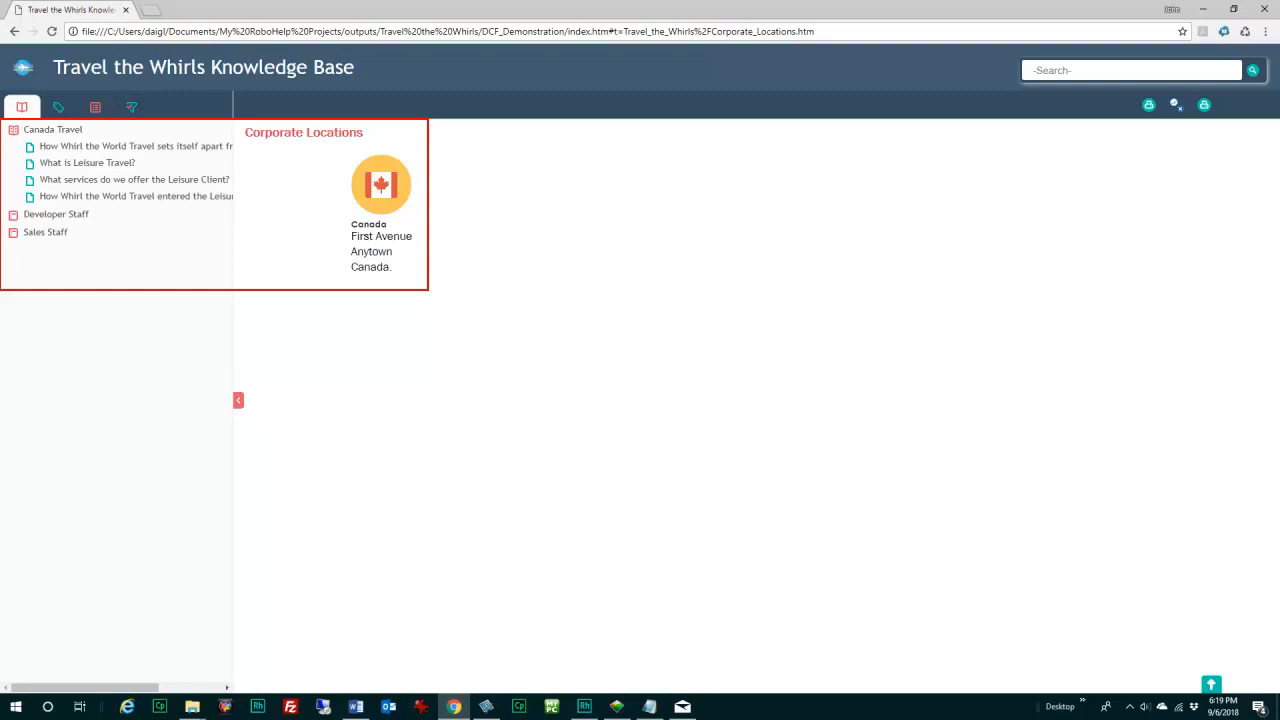
click(58, 108)
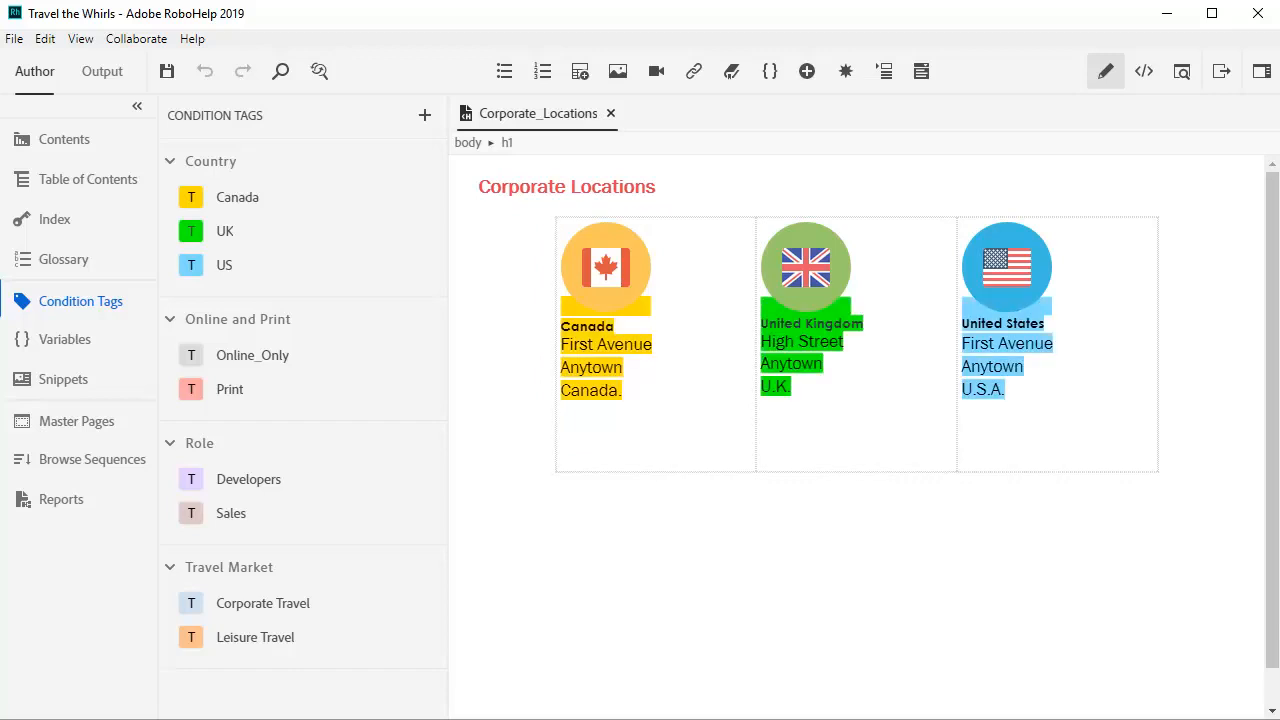
- Show the Travel_Market table of contents beside the Corporate_Locations topic
click(80, 38)
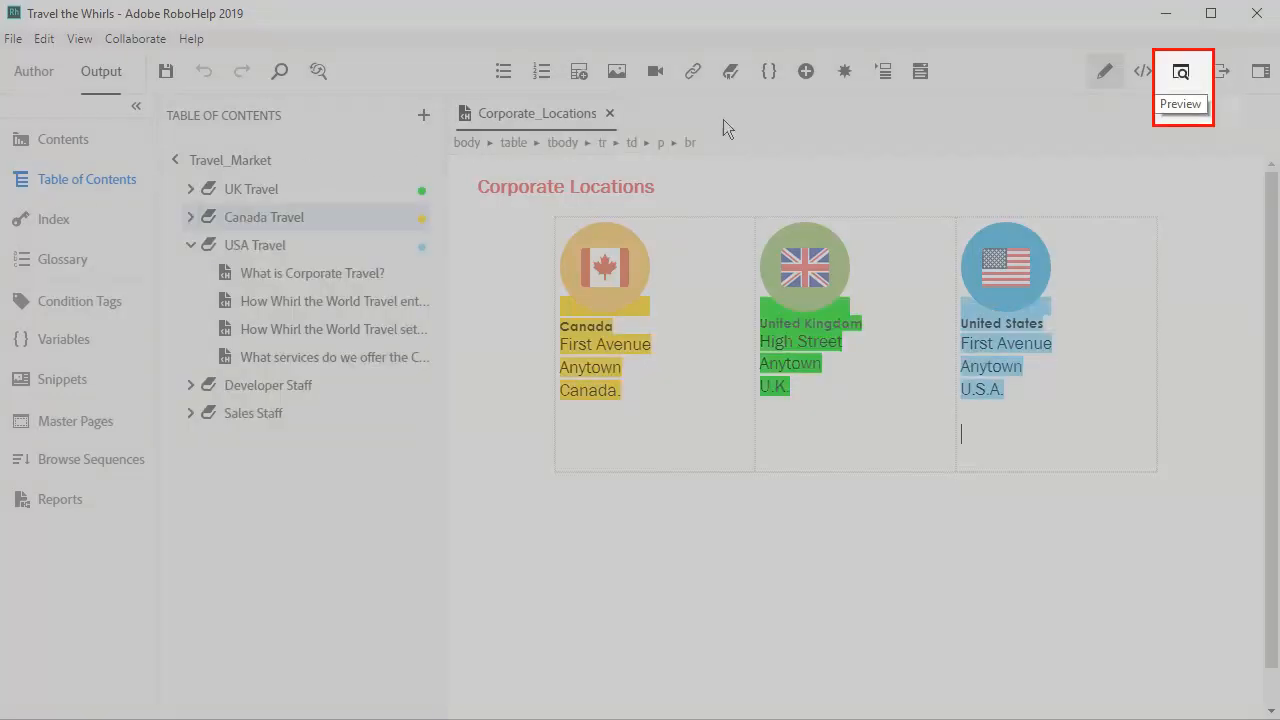
- Preview Corporate_Locations with only the Canada condition tag checked
click(1180, 72)
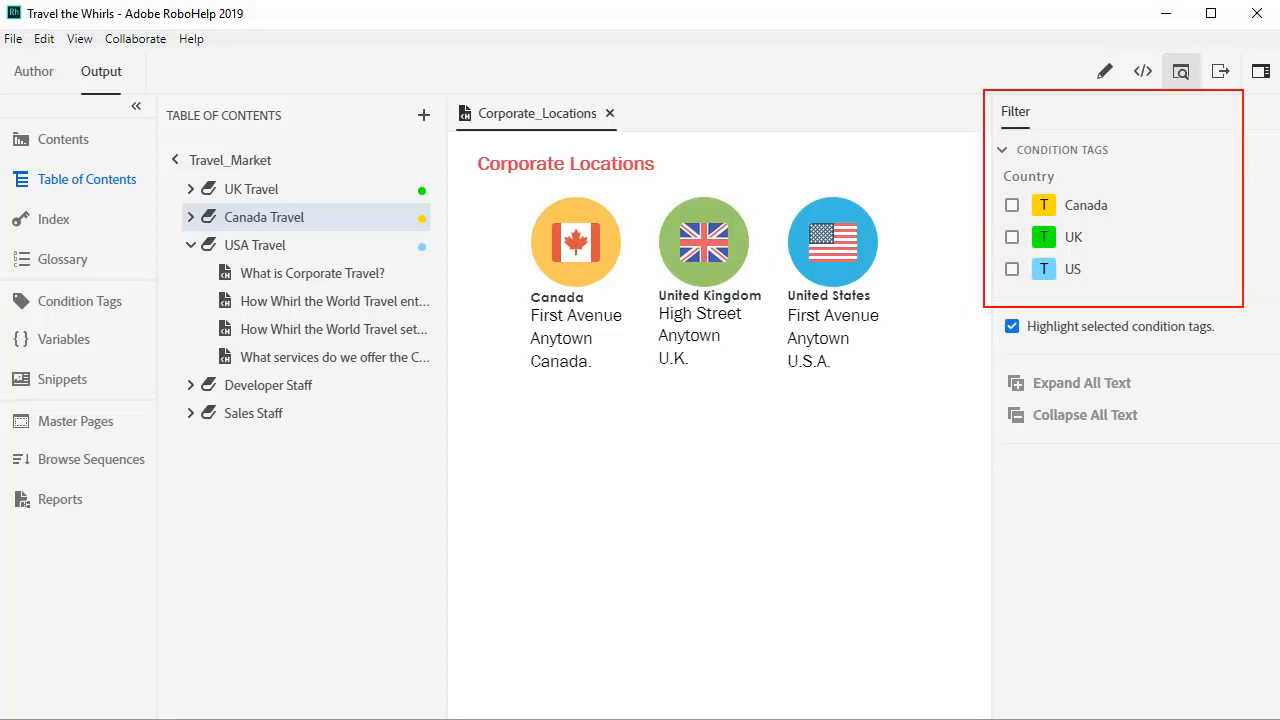
click(1012, 204)
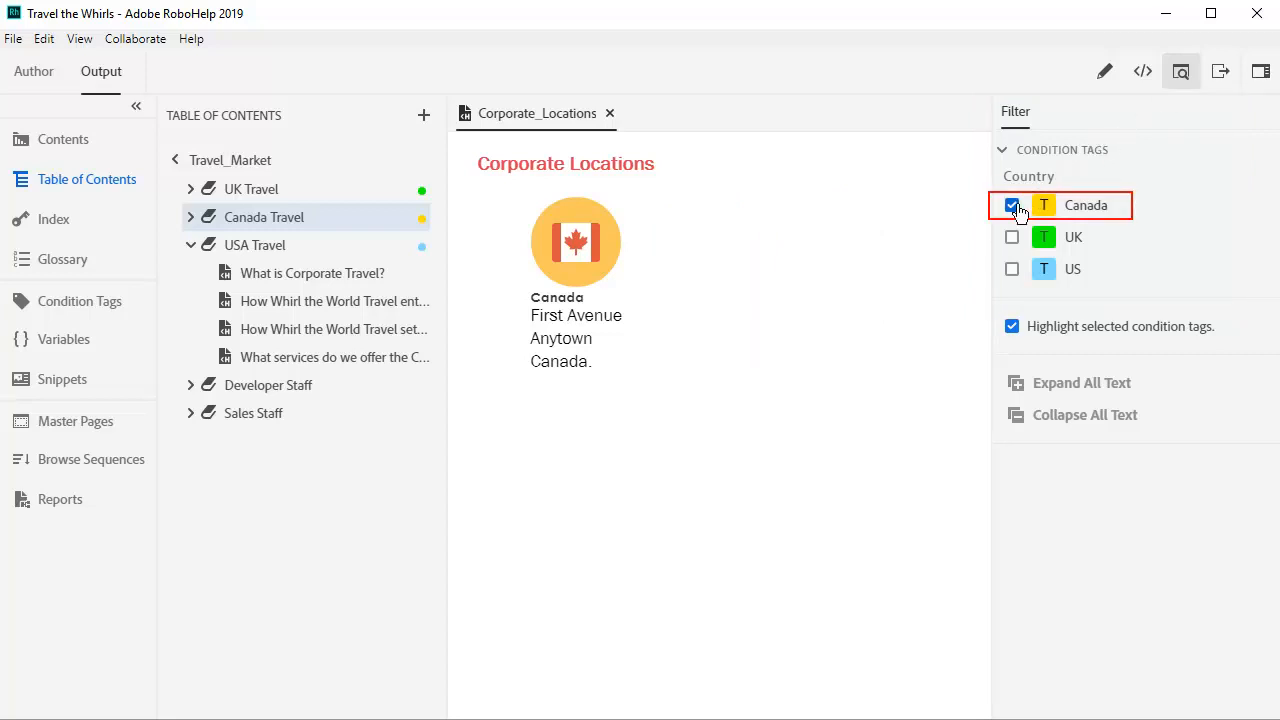
click(1012, 236)
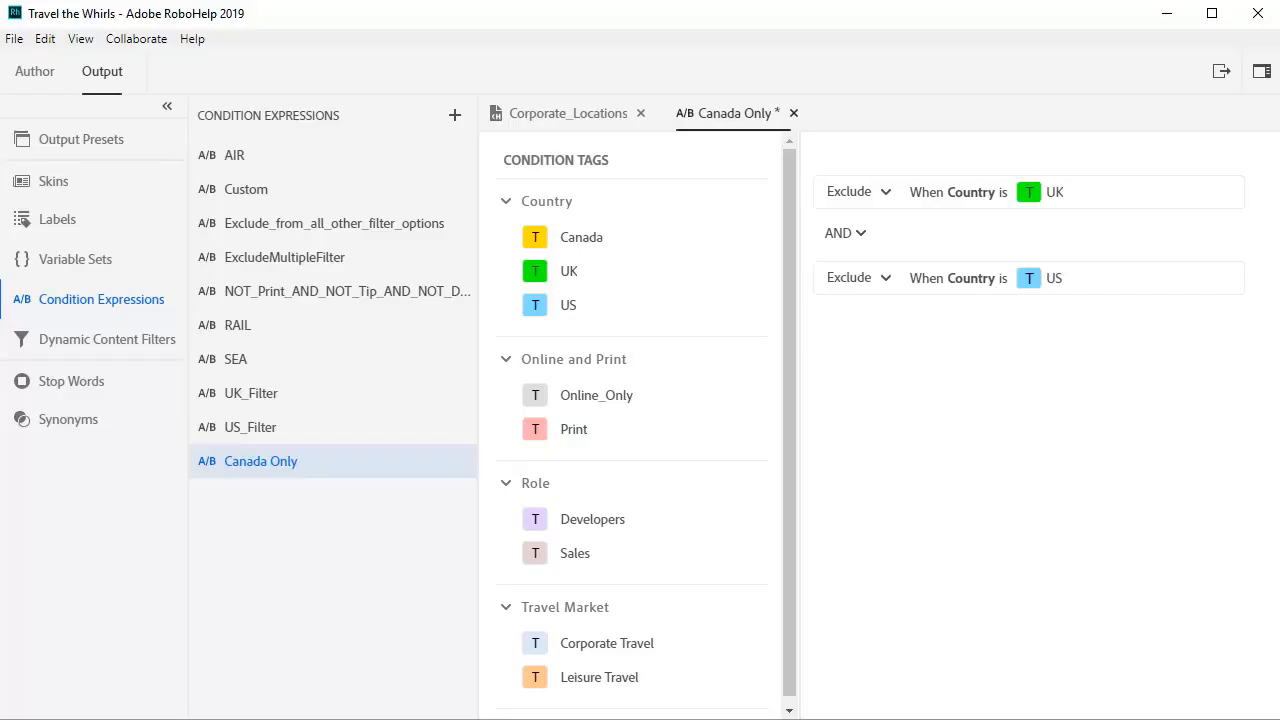
- View the Canada Only expression's Exclude UK AND Exclude US rules
click(260, 460)
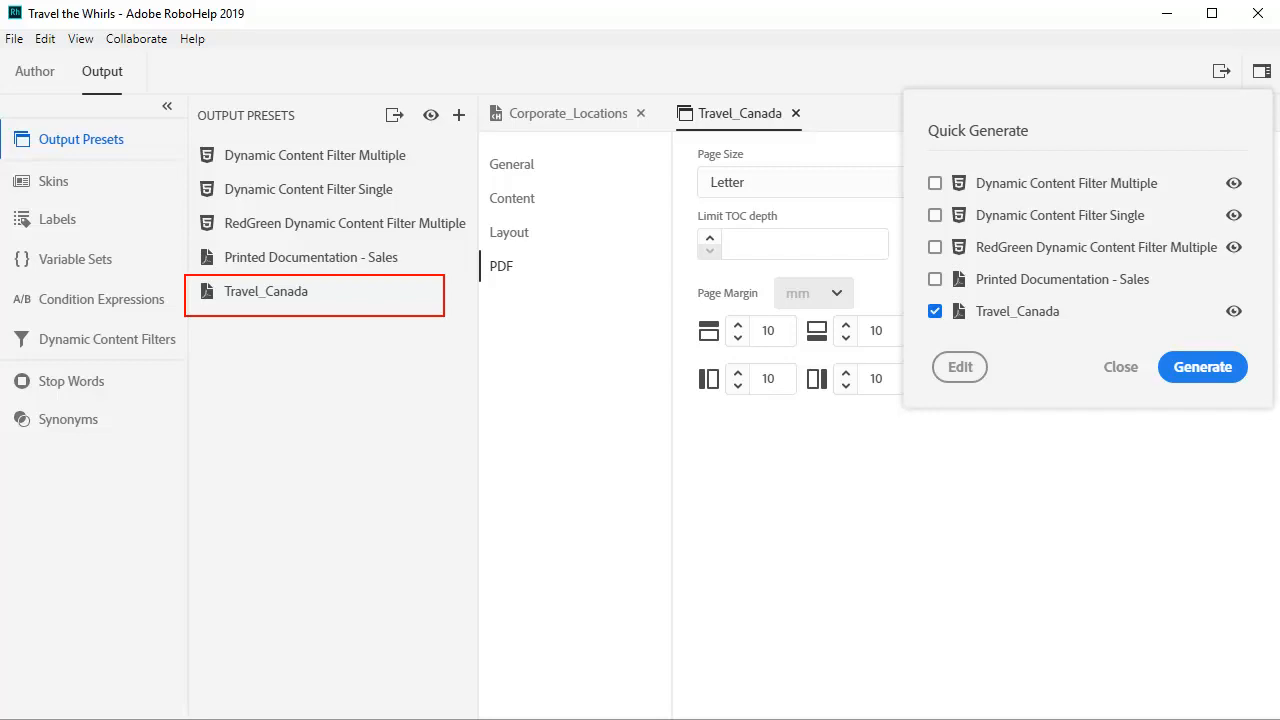
- Show the Travel_Canada preset's PDF settings with it checked for quick generation
click(500, 266)
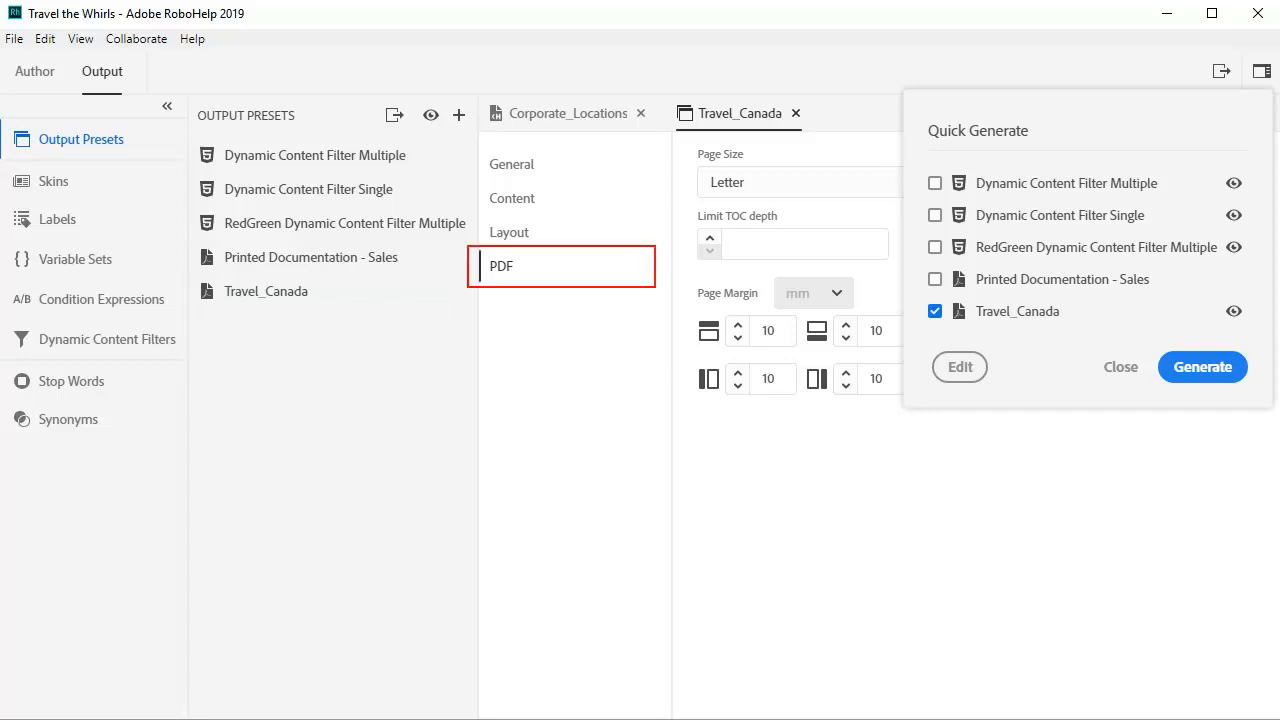
click(1202, 368)
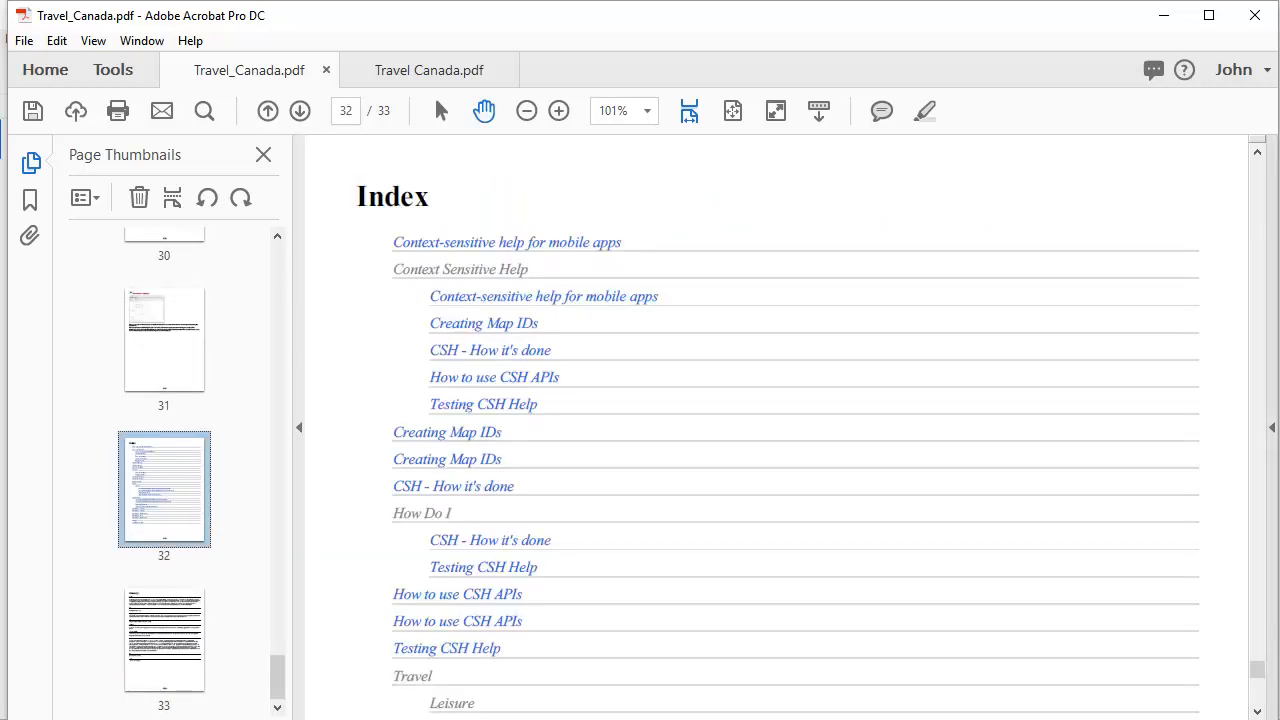
- Jump to page 33 of 33, the Glossary, in the Travel_Canada PDF
click(300, 112)
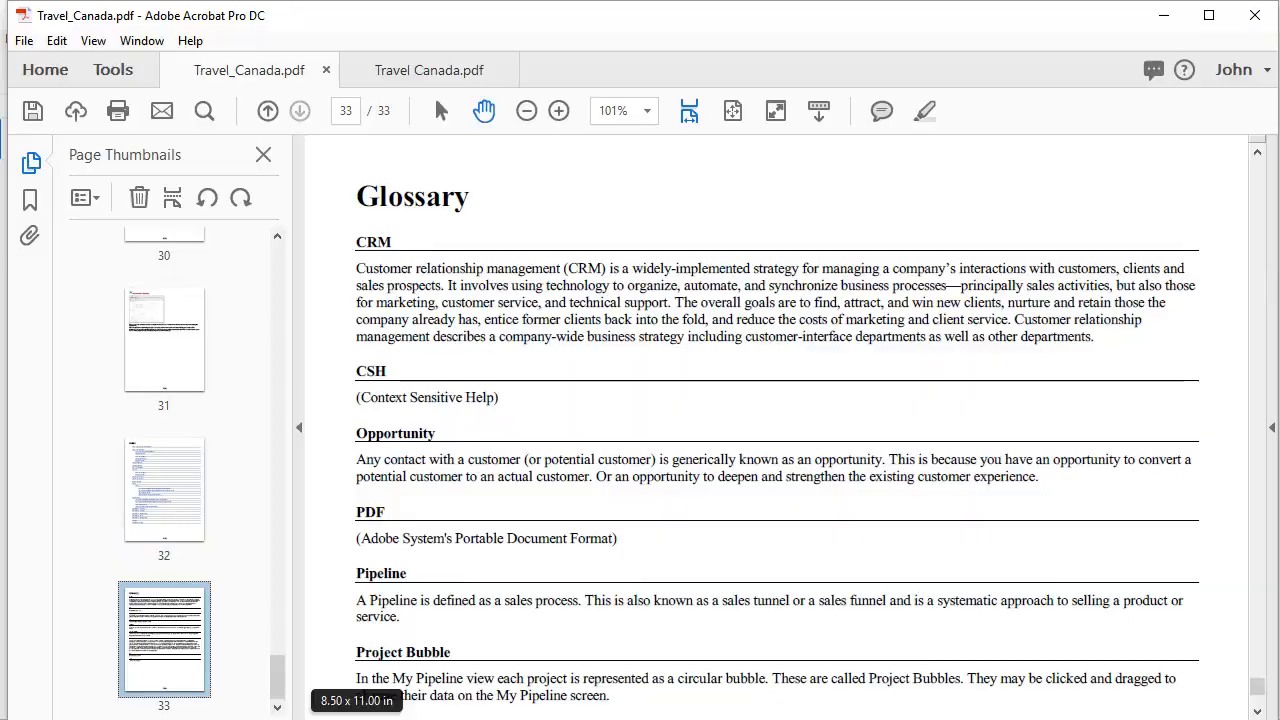